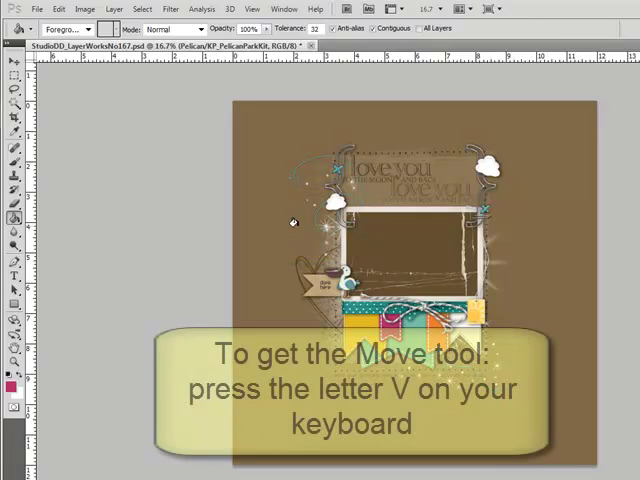
key(v)
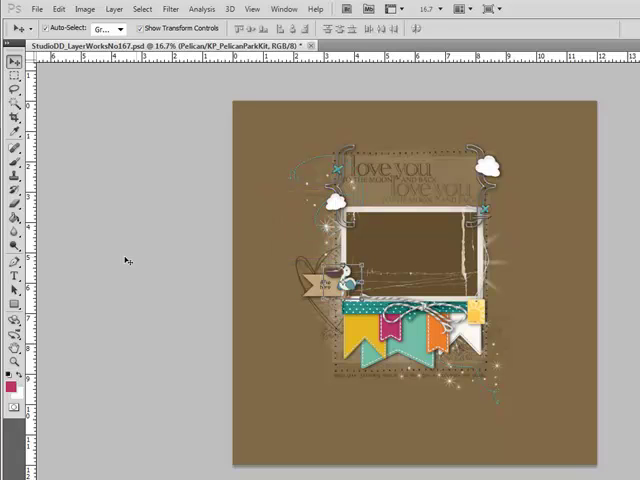
click(14, 220)
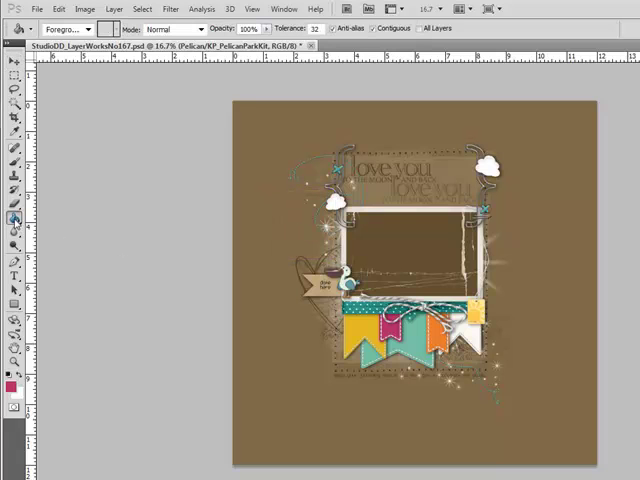